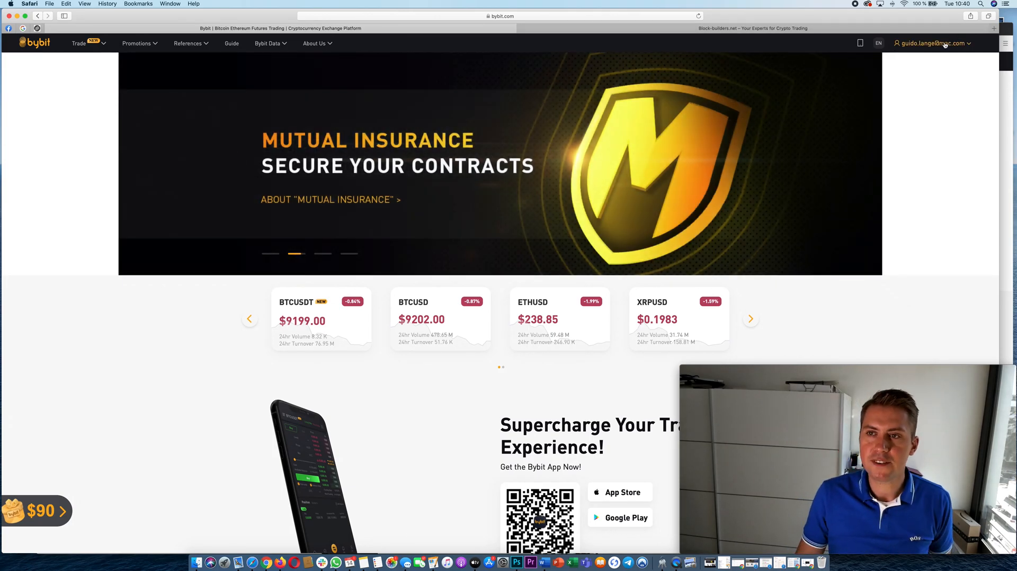
- Open My Assets from the account menu to view BTC, ETH, EOS, XRP and USDT balances
{"action": "left_click", "coordinate": [932, 44]}
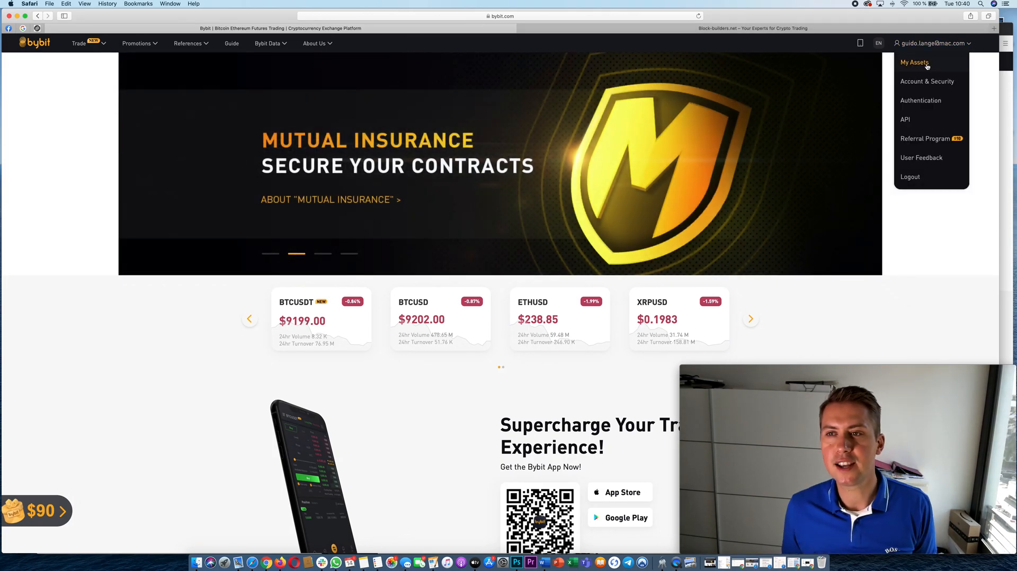
{"action": "left_click", "coordinate": [910, 176]}
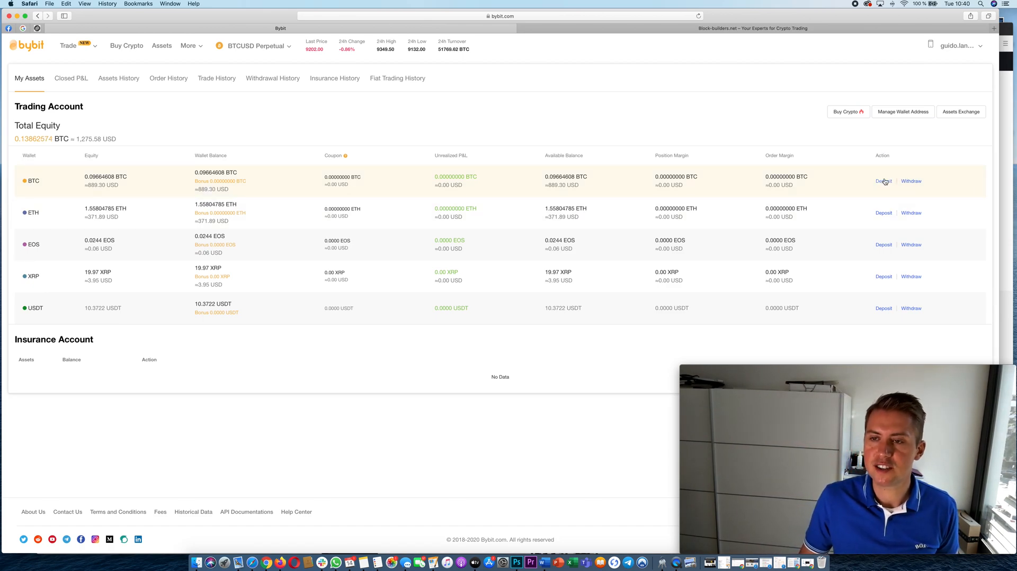
{"action": "left_click", "coordinate": [883, 181]}
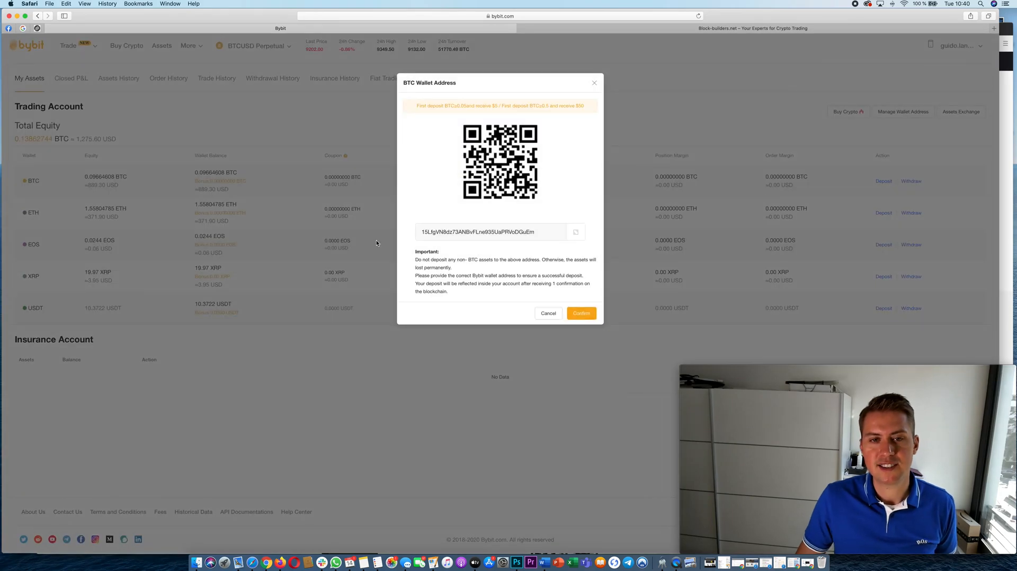
{"action": "double_click", "coordinate": [478, 231]}
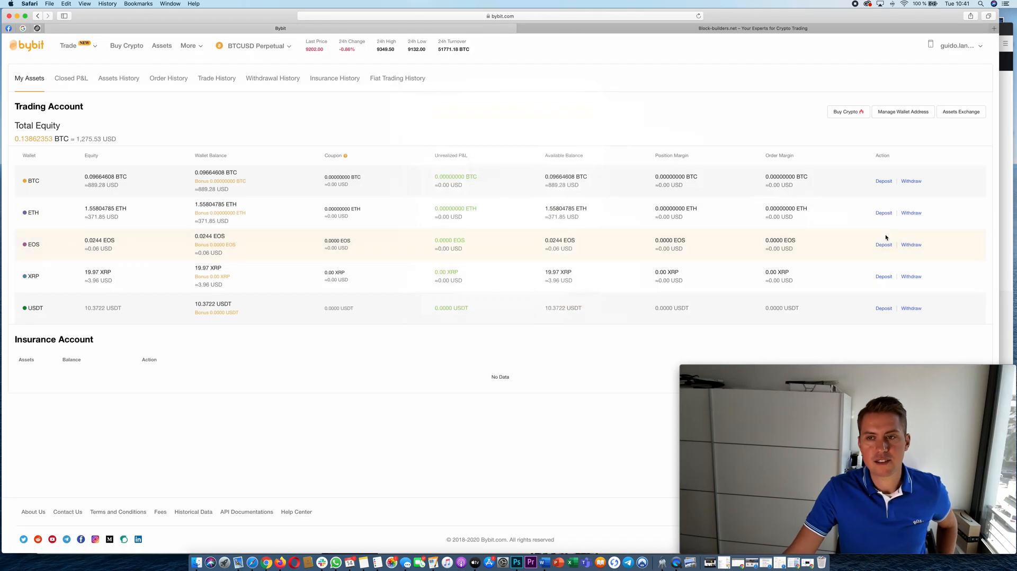
{"action": "left_click", "coordinate": [883, 213]}
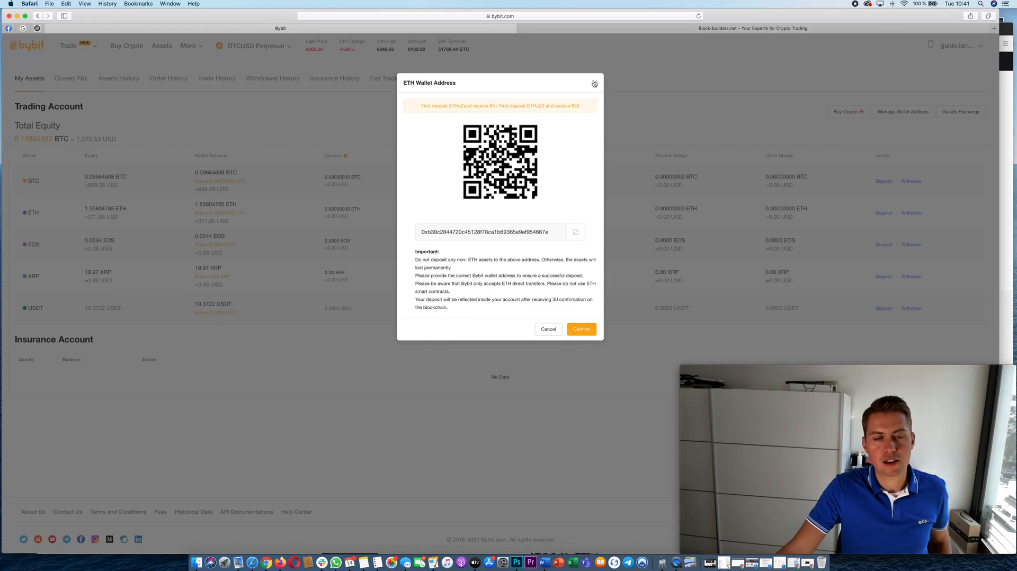
{"action": "left_click", "coordinate": [593, 84]}
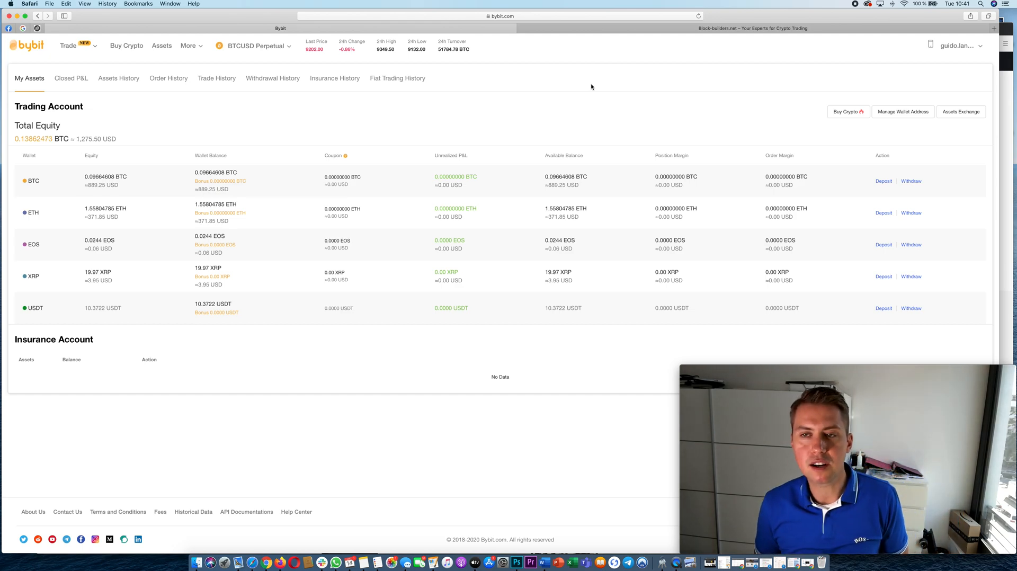
{"action": "mouse_move", "coordinate": [847, 111]}
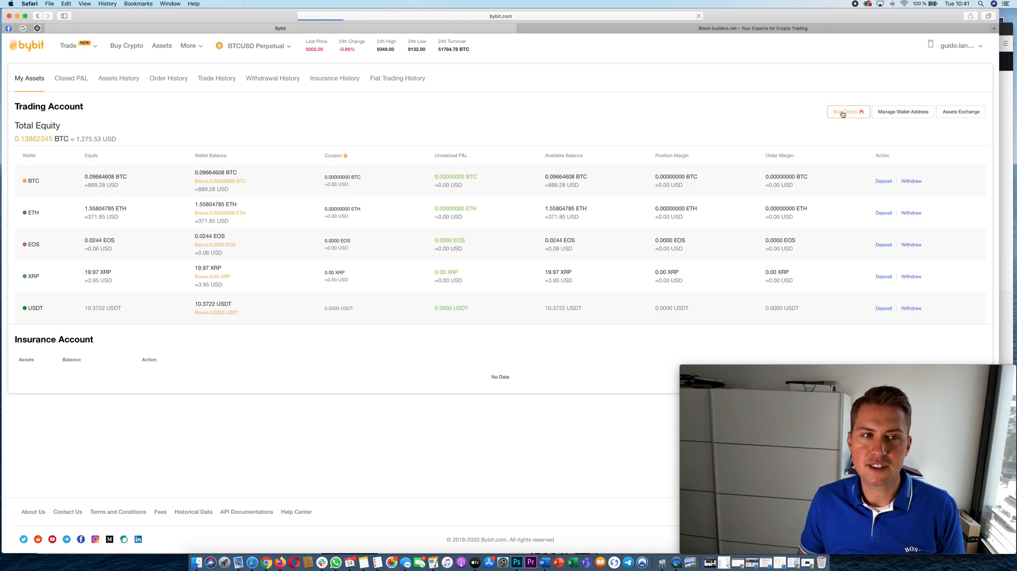
- Open the Buy Crypto fiat gateway and choose EUR as the currency for buying BTC
{"action": "left_click", "coordinate": [846, 112]}
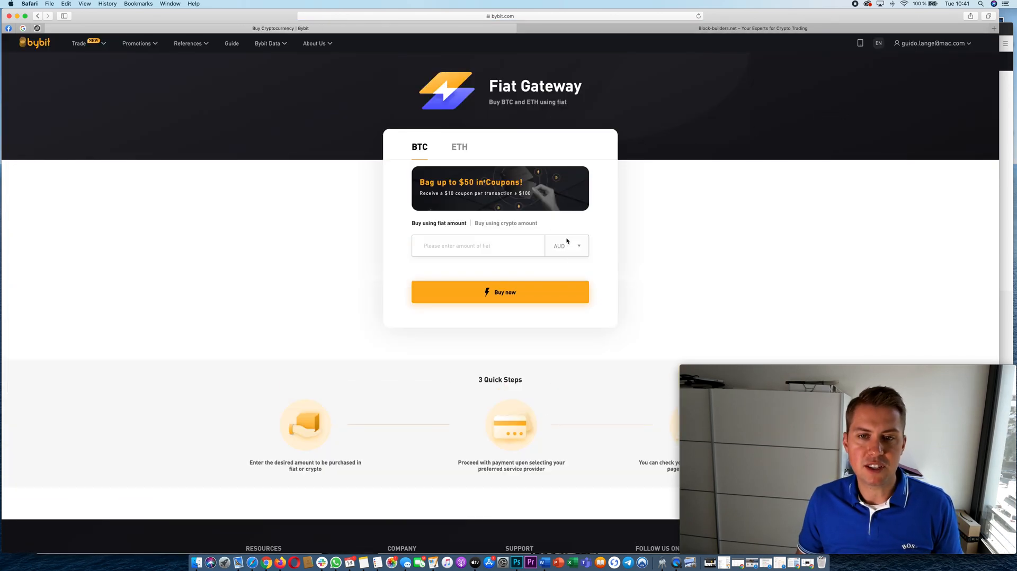
{"action": "left_click", "coordinate": [565, 247]}
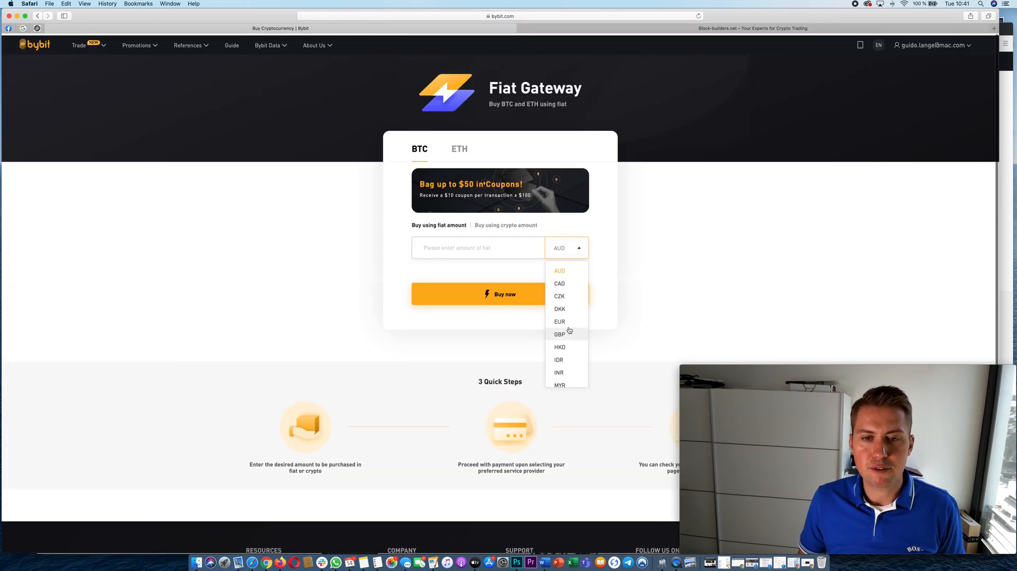
{"action": "left_click", "coordinate": [558, 321]}
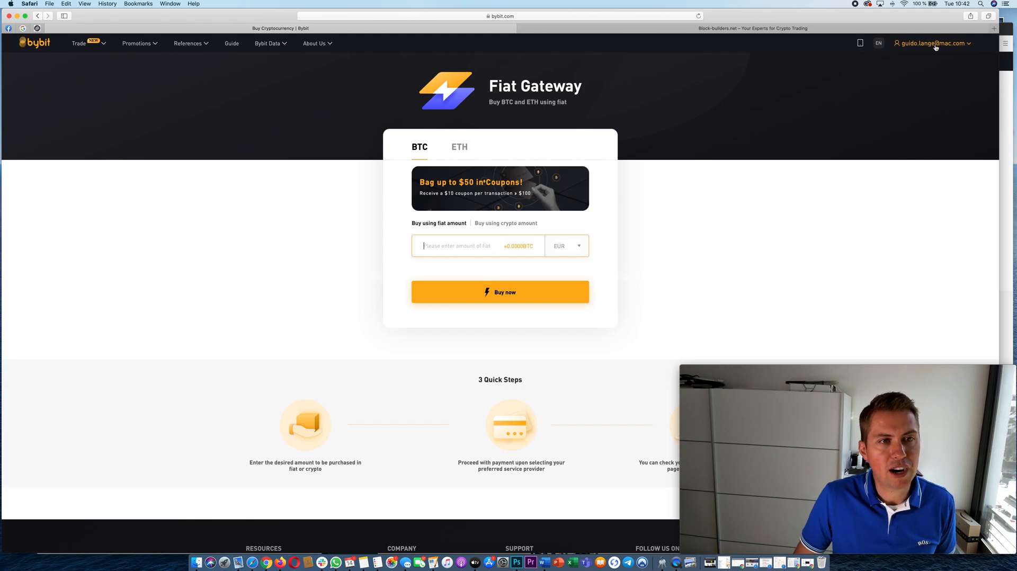
{"action": "left_click", "coordinate": [78, 43]}
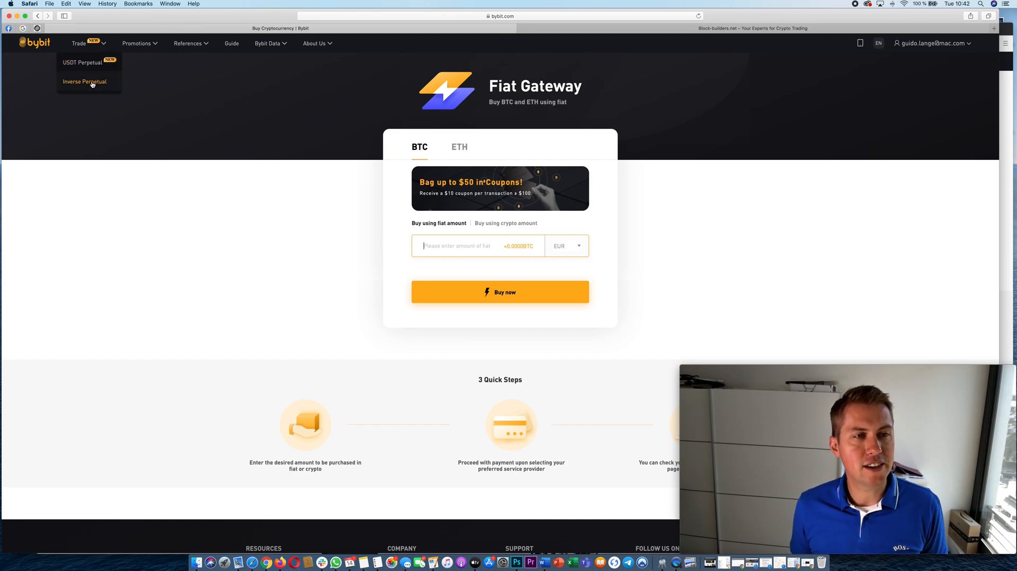
{"action": "mouse_move", "coordinate": [81, 63]}
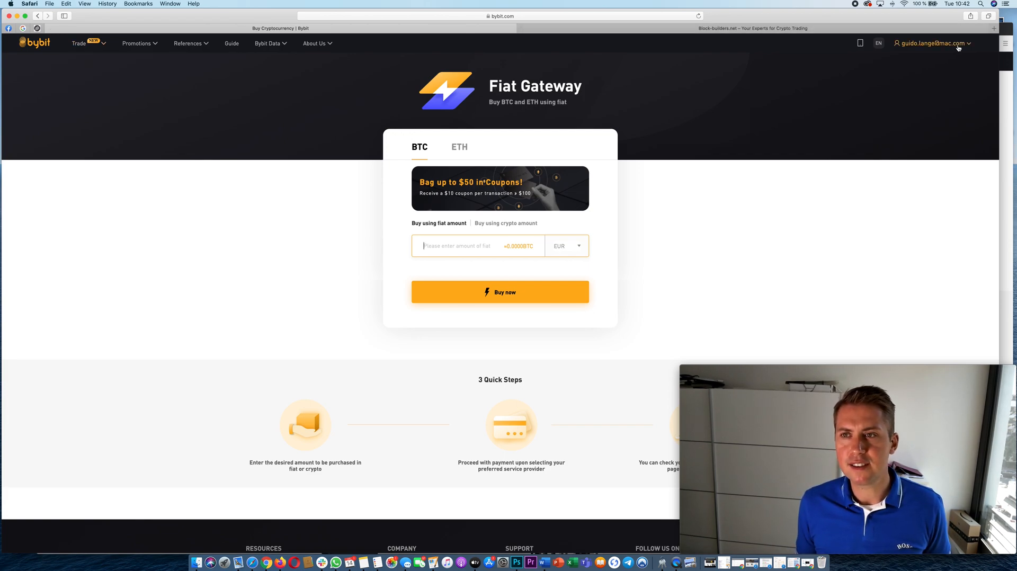
{"action": "left_click", "coordinate": [931, 44]}
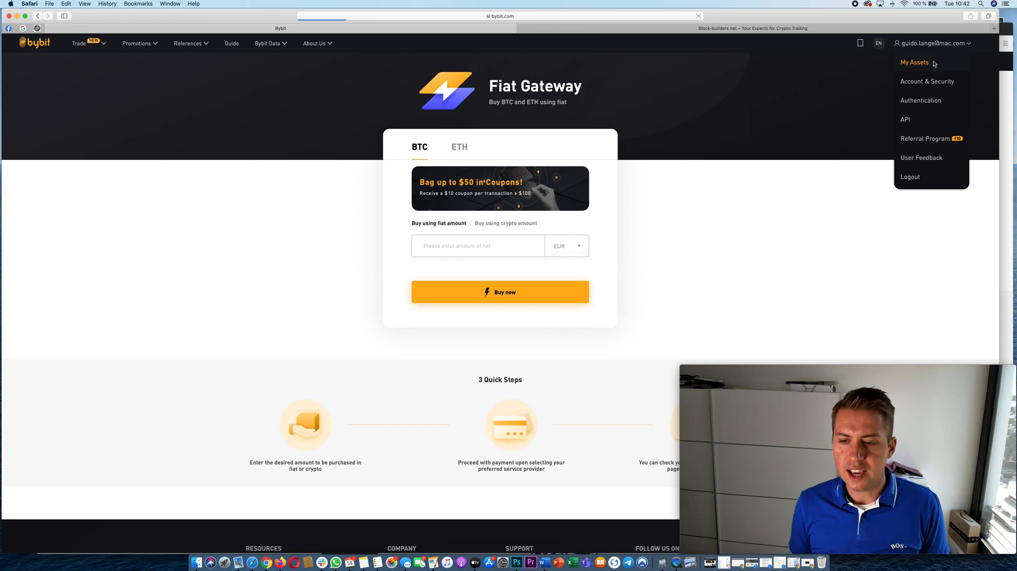
- Return to My Assets, then open the BTCUSD perpetual trading page from the Trade menu
{"action": "left_click", "coordinate": [913, 63]}
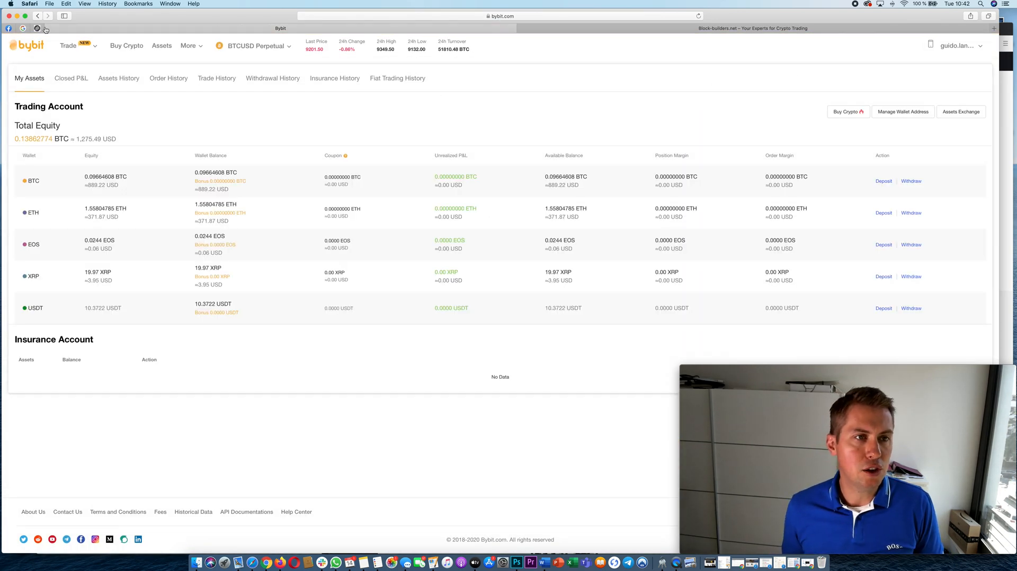
{"action": "left_click", "coordinate": [68, 45]}
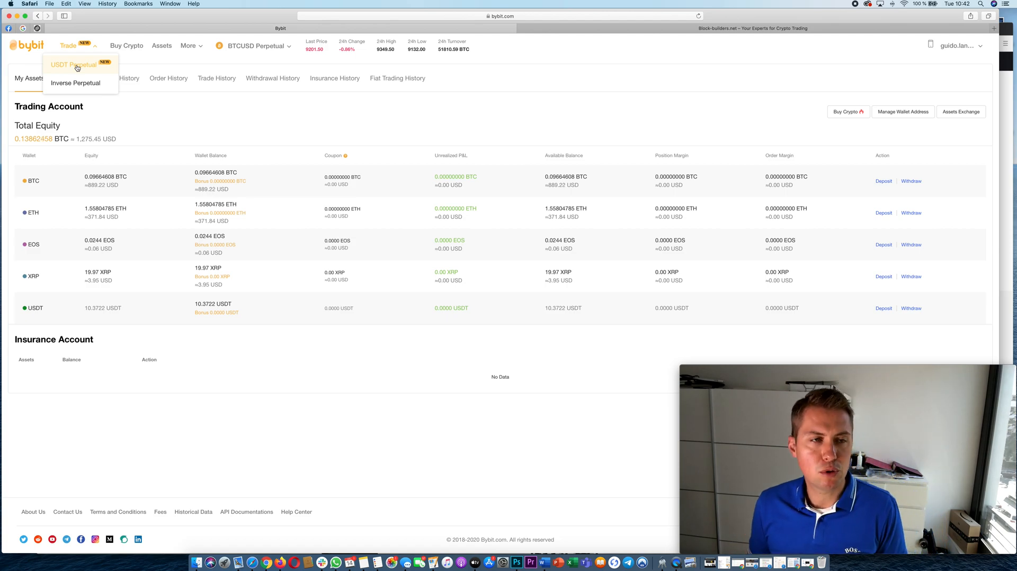
{"action": "mouse_move", "coordinate": [76, 82]}
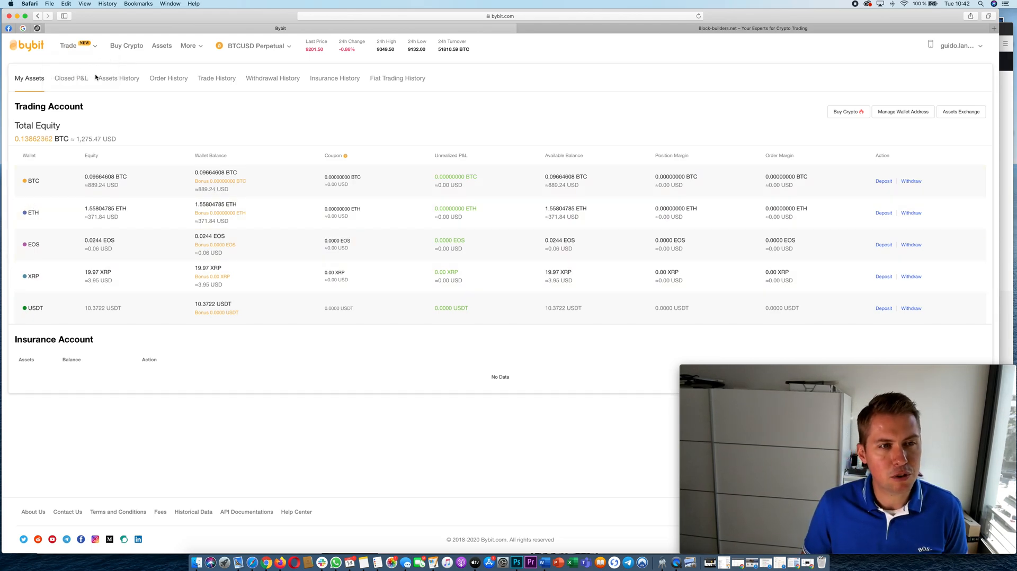
{"action": "left_click", "coordinate": [69, 46]}
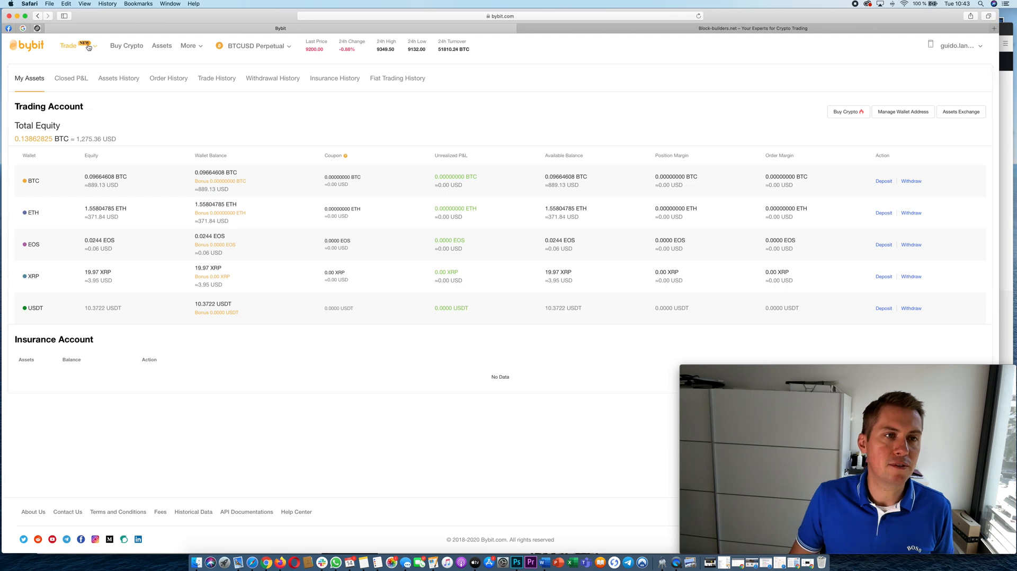
{"action": "left_click", "coordinate": [67, 46]}
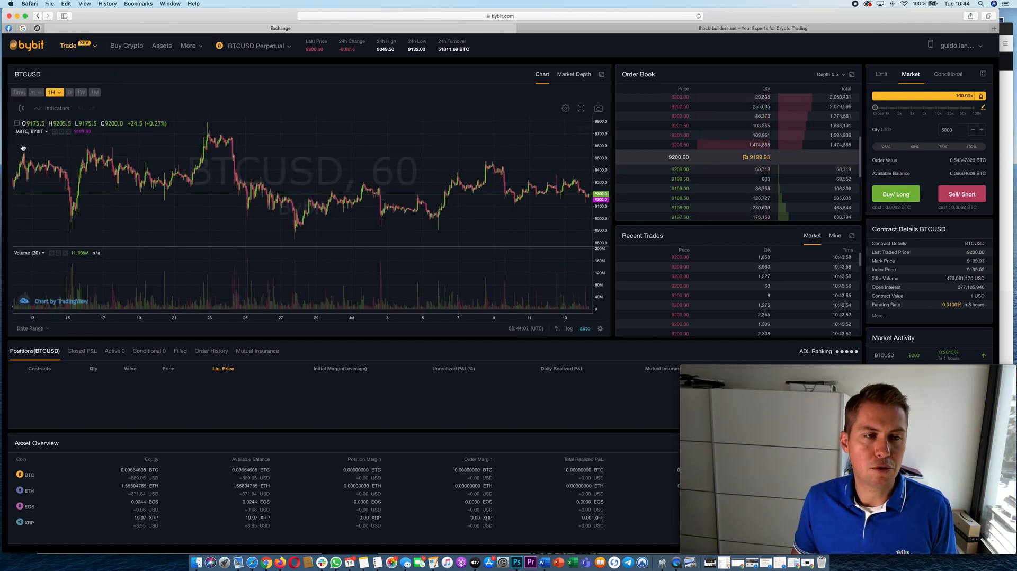
- Briefly view the BTCUSDT USDT perpetual market, then switch back to BTCUSD inverse perpetual
{"action": "left_click", "coordinate": [68, 46]}
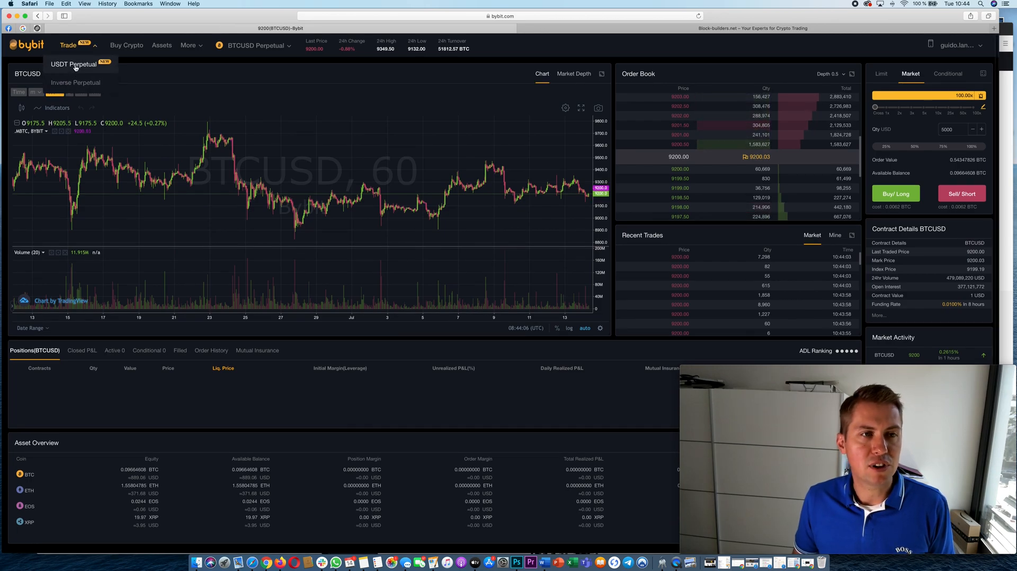
{"action": "left_click", "coordinate": [73, 64]}
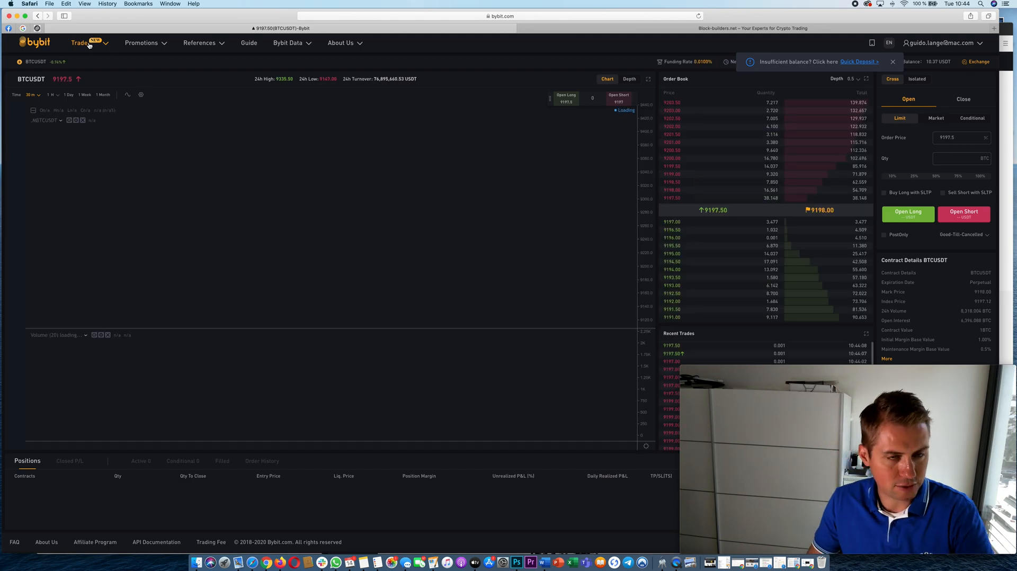
{"action": "left_click", "coordinate": [79, 42]}
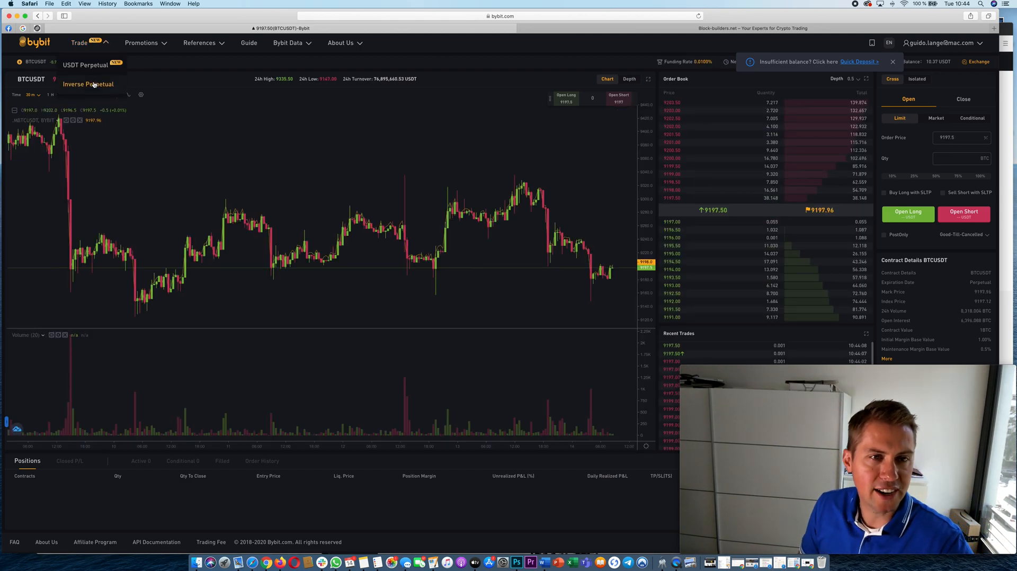
{"action": "left_click", "coordinate": [87, 84]}
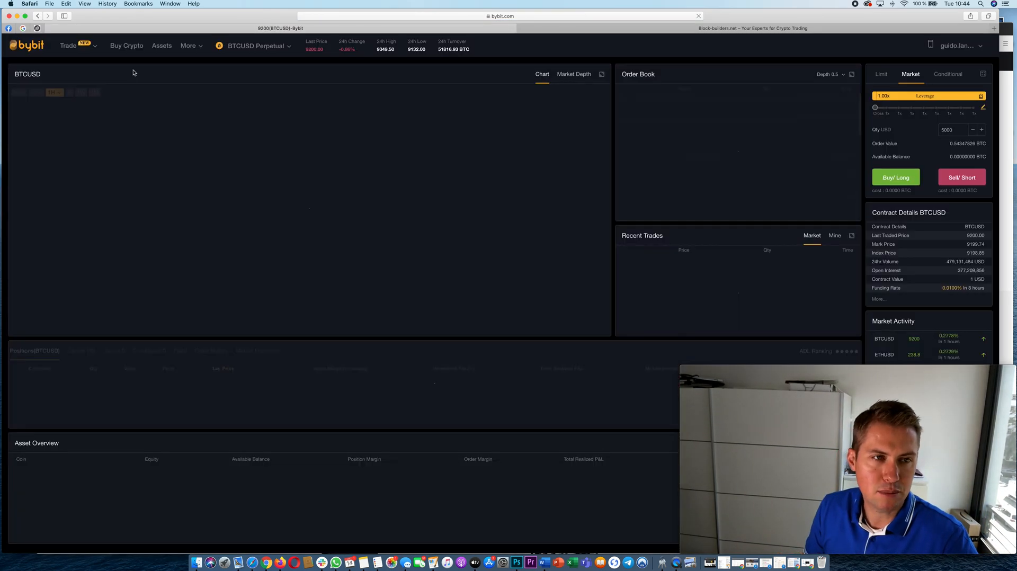
{"action": "left_click", "coordinate": [254, 46]}
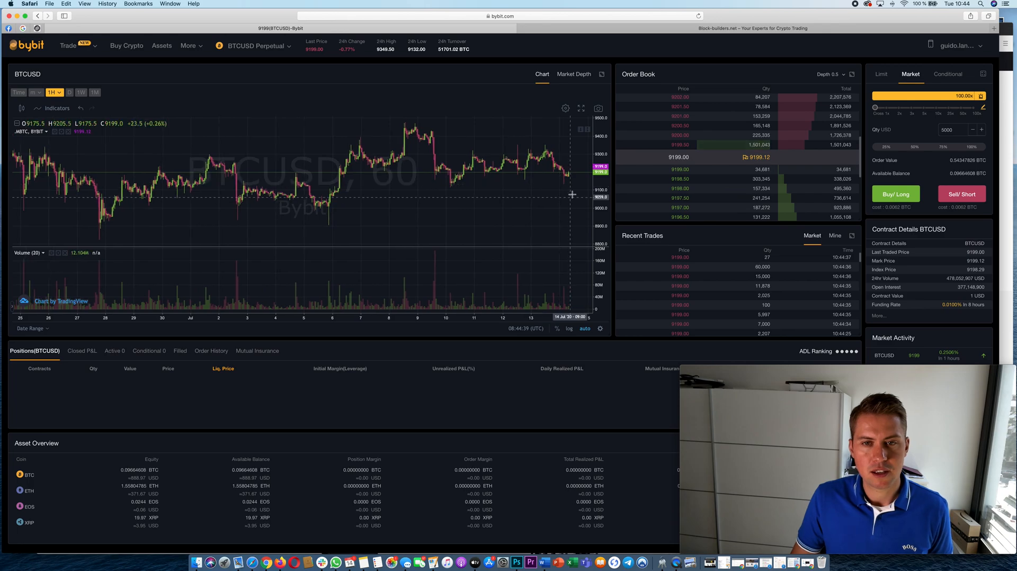
- Change the BTCUSD chart timeframe from hourly to 30-minute candles
{"action": "left_click", "coordinate": [55, 92]}
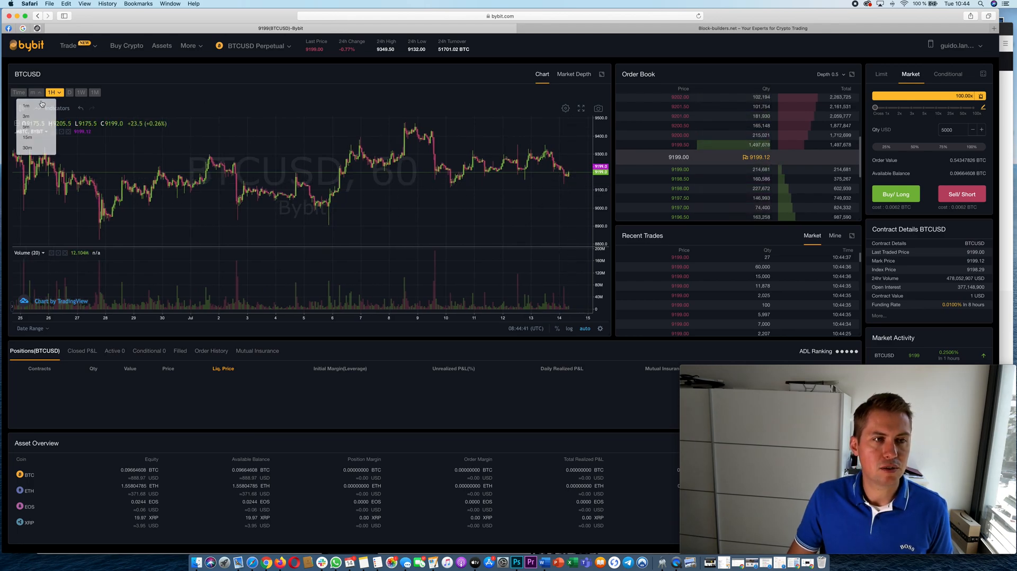
{"action": "left_click", "coordinate": [27, 148]}
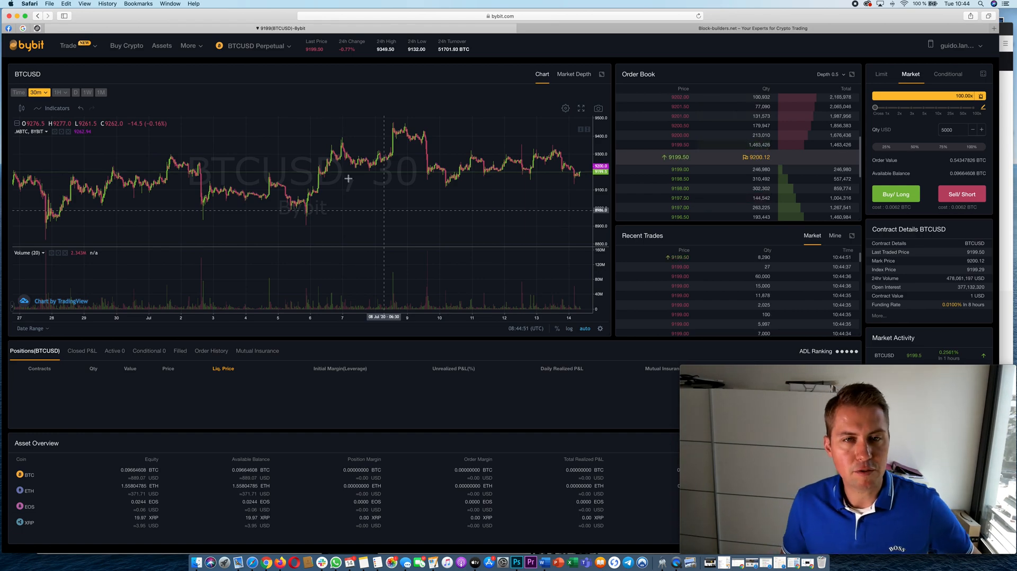
{"action": "left_click", "coordinate": [255, 46]}
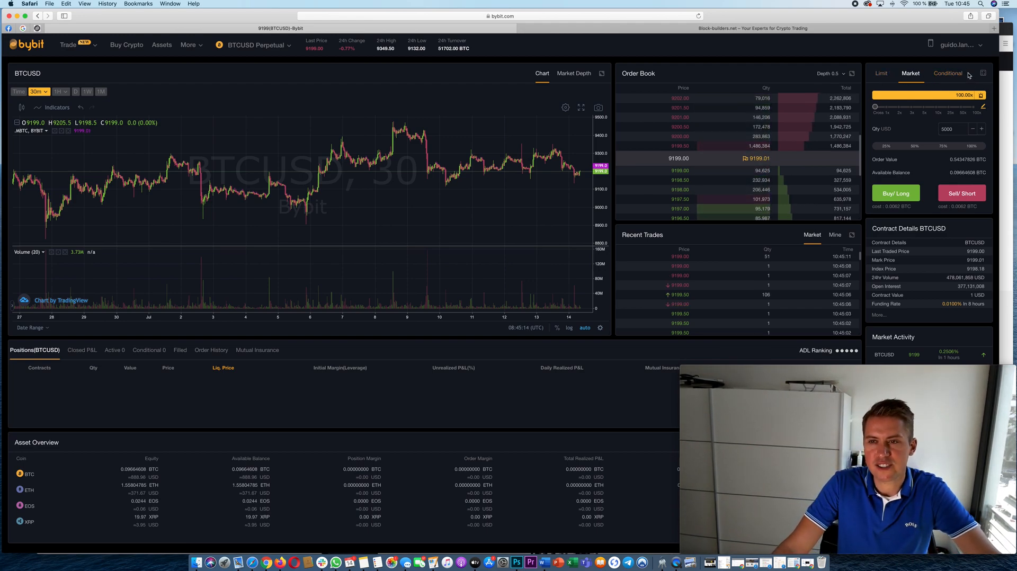
{"action": "mouse_move", "coordinate": [948, 73]}
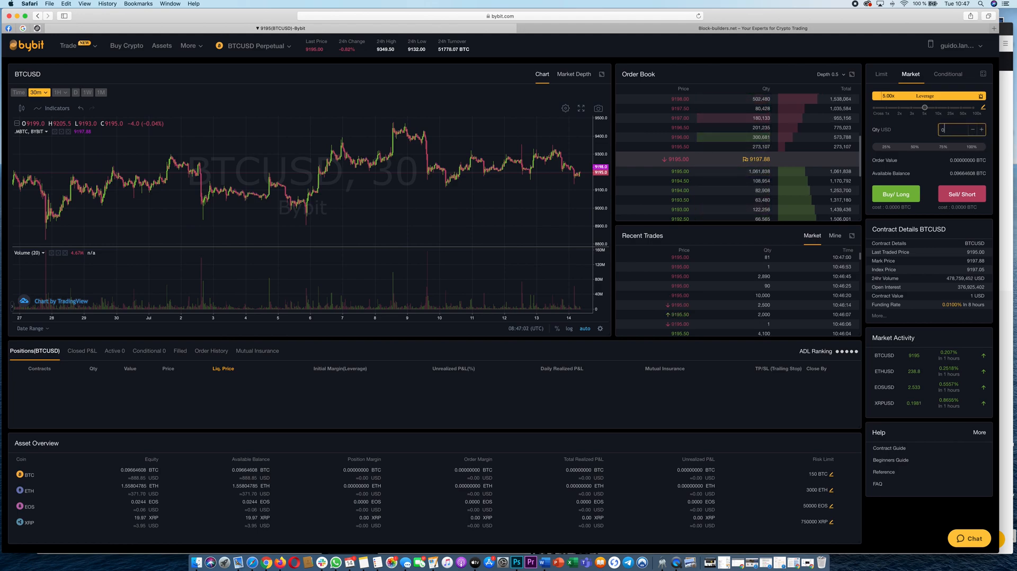
- Enter 4000 in the Qty USD field and adjust the leverage slider
{"action": "type", "text": "4000"}
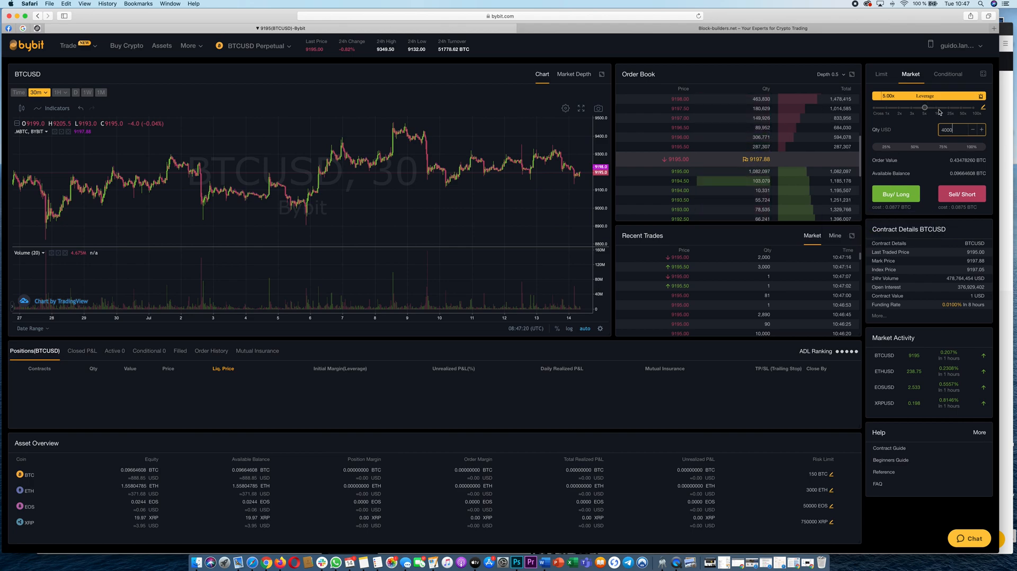
{"action": "left_click_drag", "start_coordinate": [925, 108], "coordinate": [939, 108]}
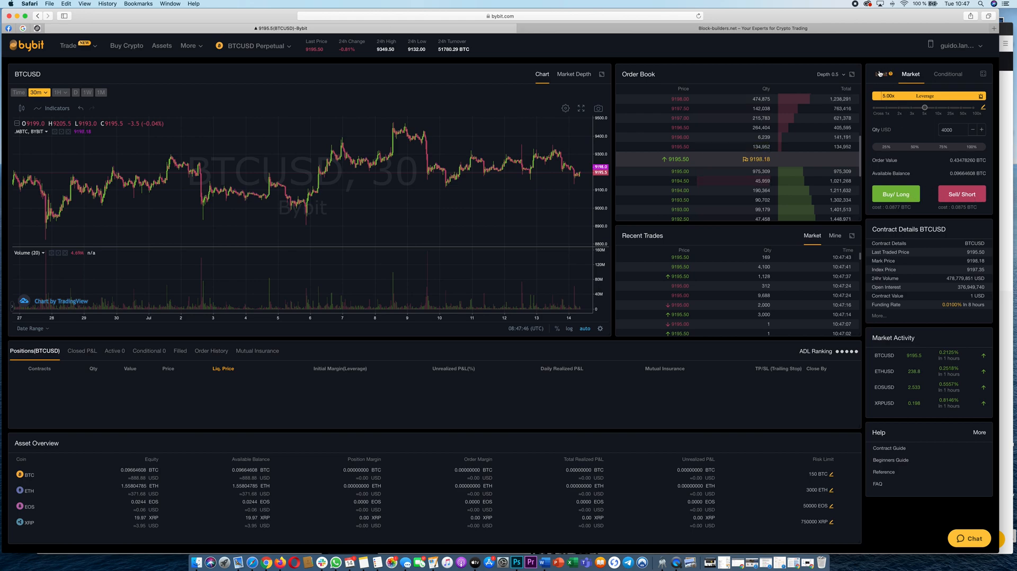
- Submit a 4000-contract limit buy at 9195.5, retrying at 10x leverage after the margin error
{"action": "left_click", "coordinate": [880, 74]}
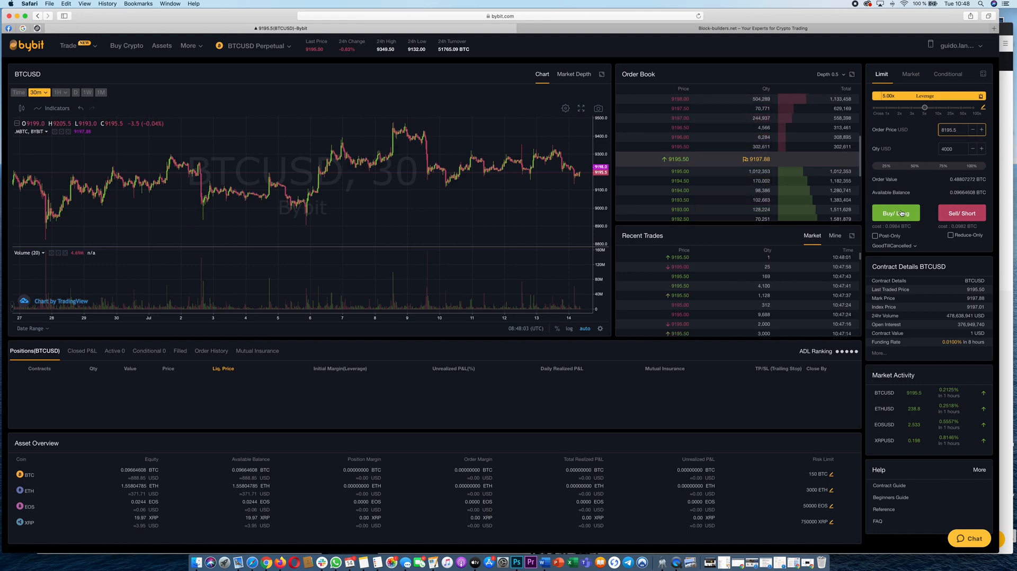
{"action": "left_click", "coordinate": [895, 213]}
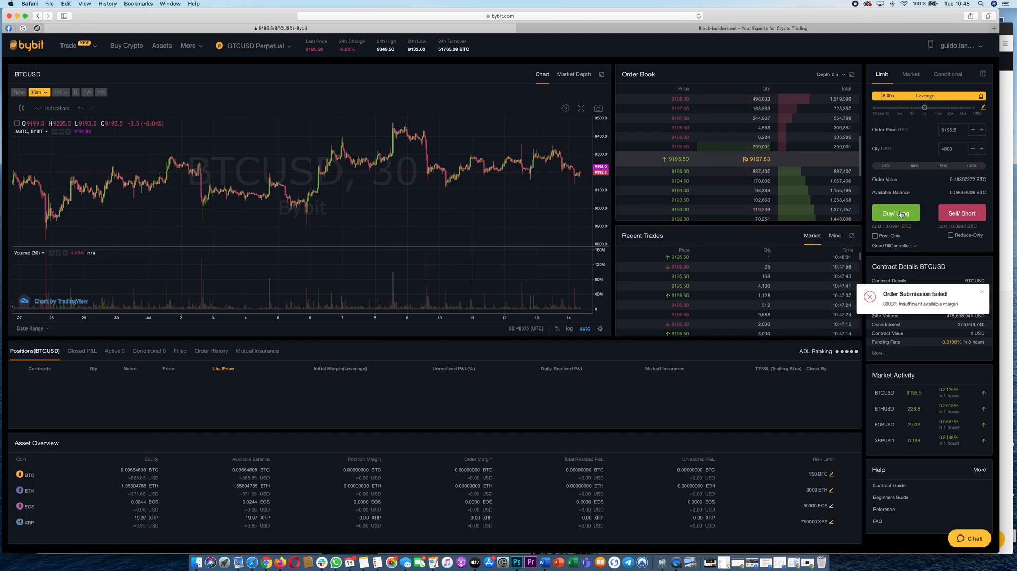
{"action": "left_click", "coordinate": [948, 149]}
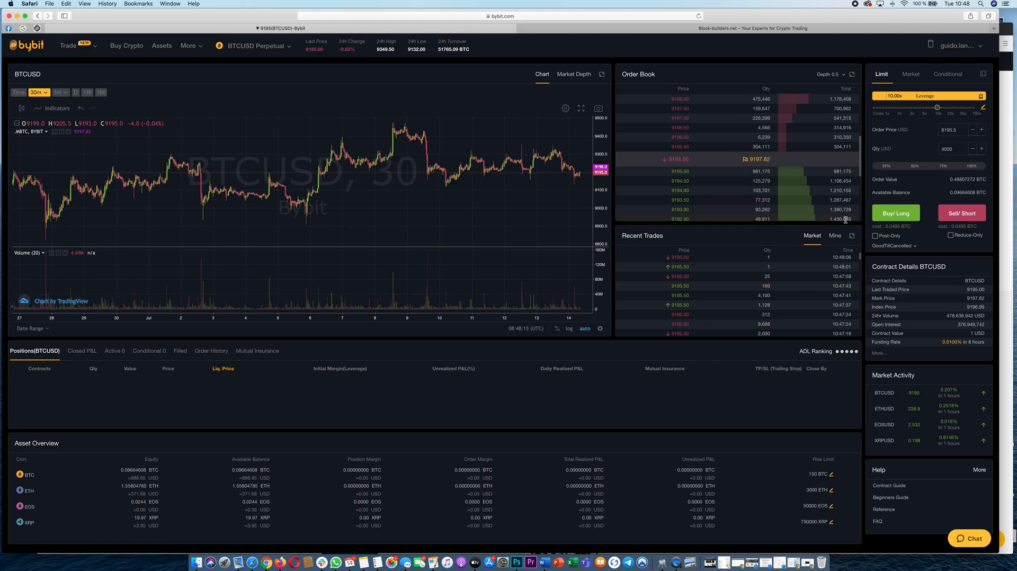
{"action": "left_click", "coordinate": [895, 212]}
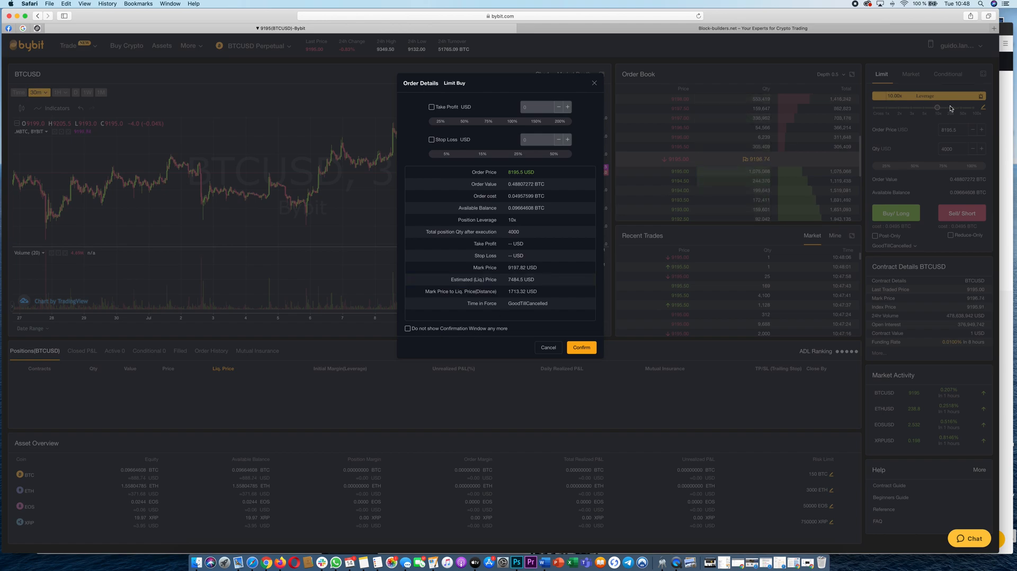
{"action": "mouse_move", "coordinate": [561, 266]}
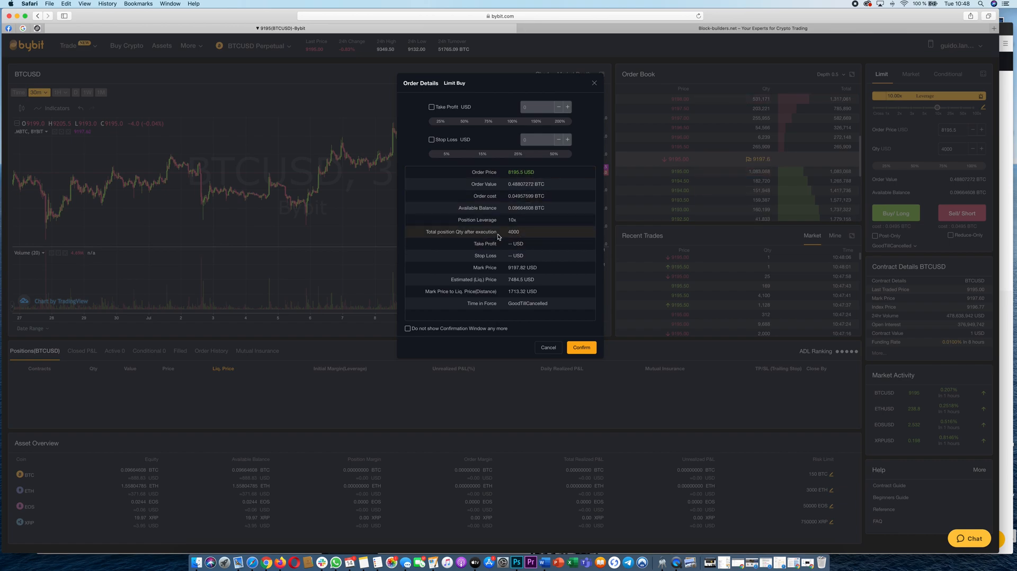
{"action": "mouse_move", "coordinate": [524, 233]}
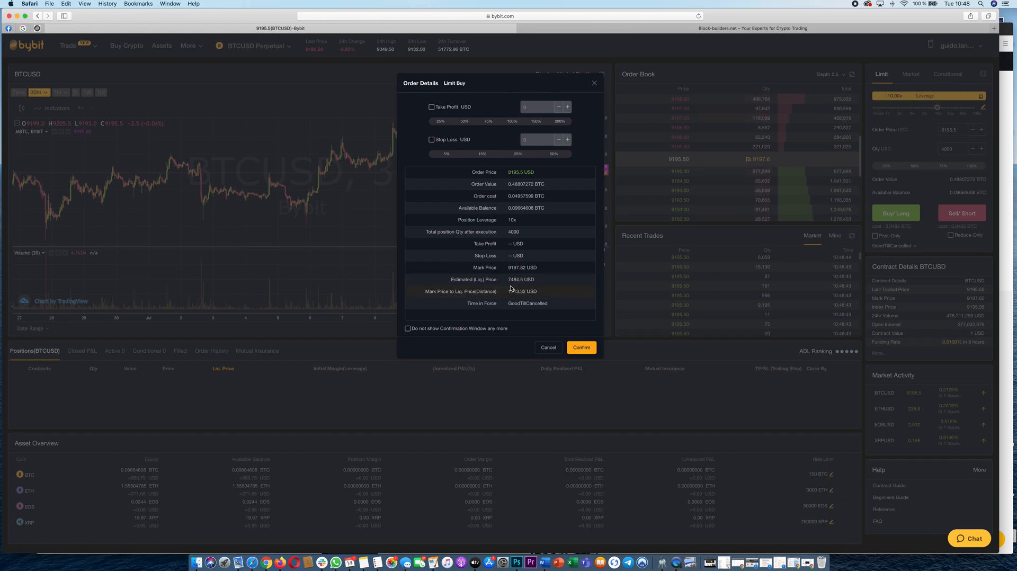
{"action": "mouse_move", "coordinate": [569, 362]}
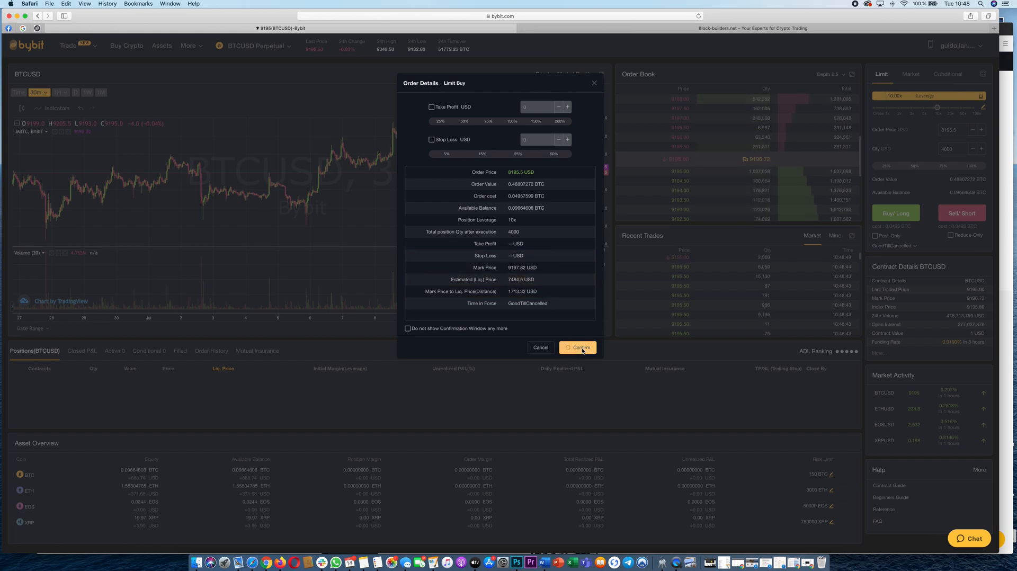
- Confirm the 4000-contract BTCUSD limit buy at 9195.5 in Order Details
{"action": "left_click", "coordinate": [576, 347]}
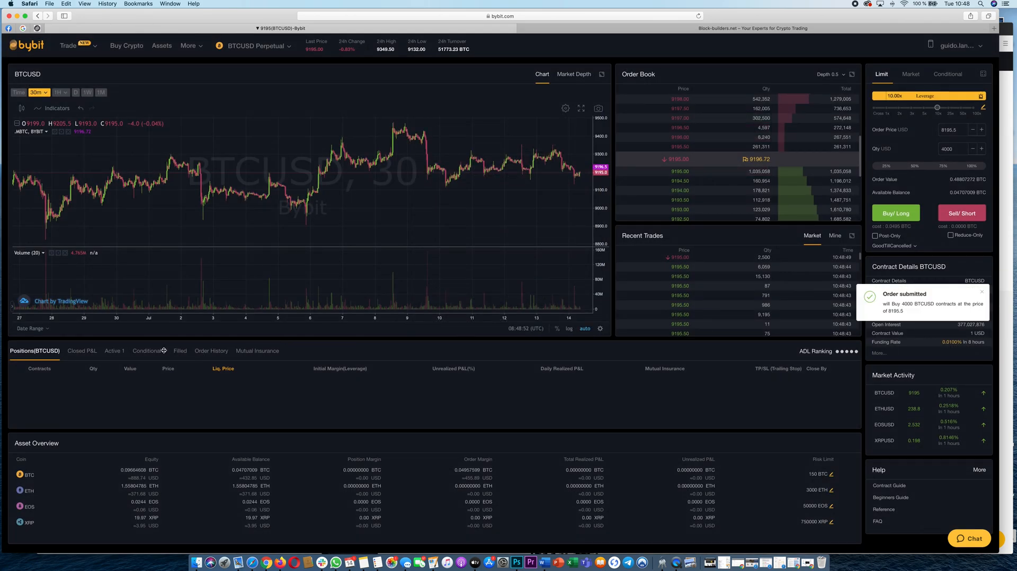
- Check the BTCUSD limit order under Active orders and cancel it
{"action": "left_click", "coordinate": [113, 350]}
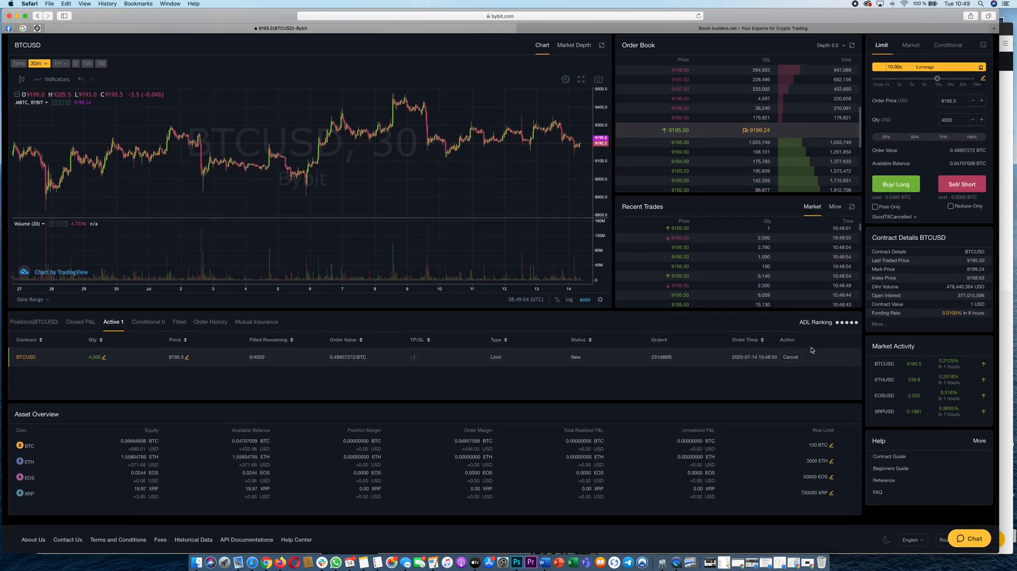
{"action": "left_click", "coordinate": [789, 357]}
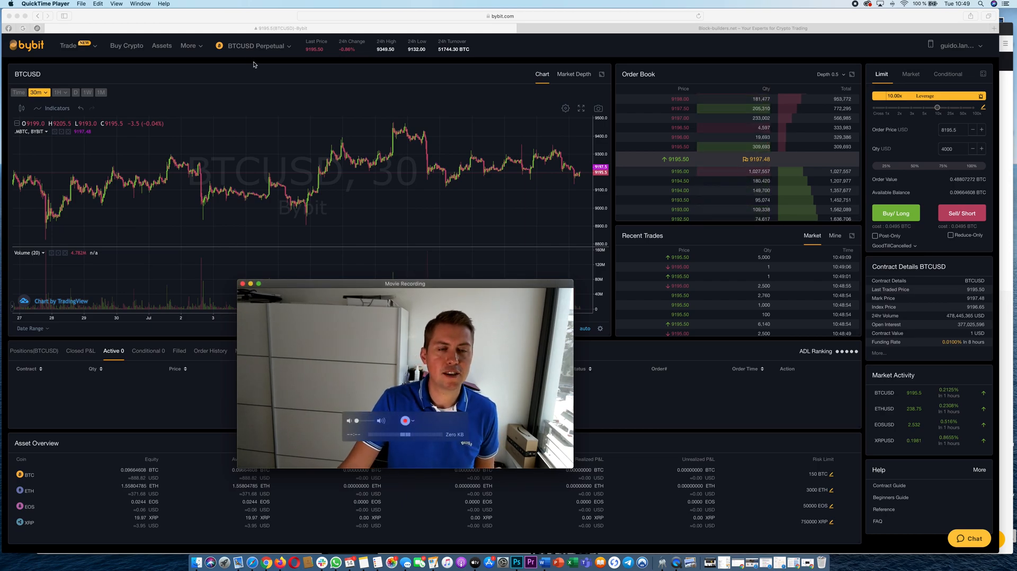
{"action": "left_click", "coordinate": [255, 46]}
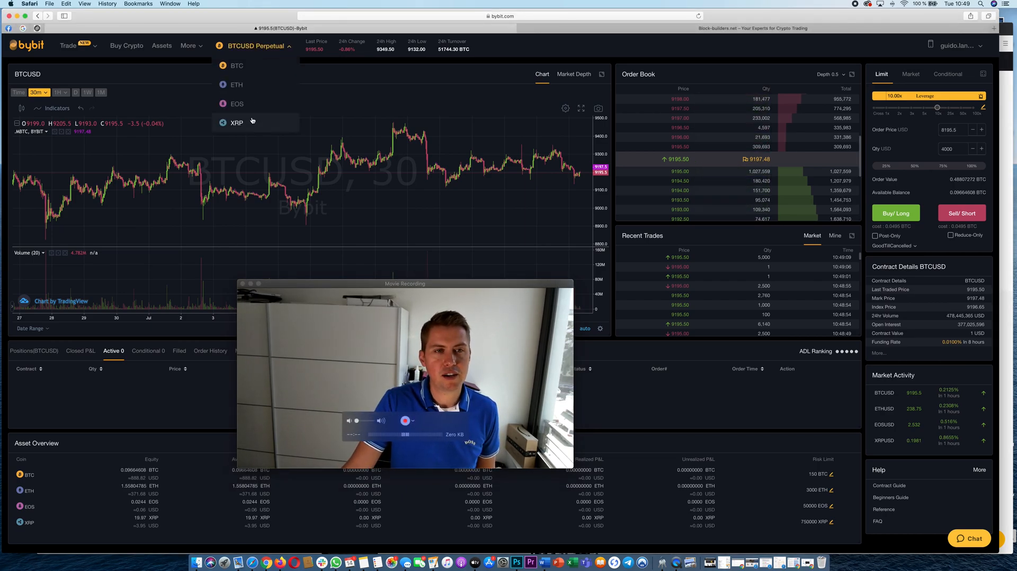